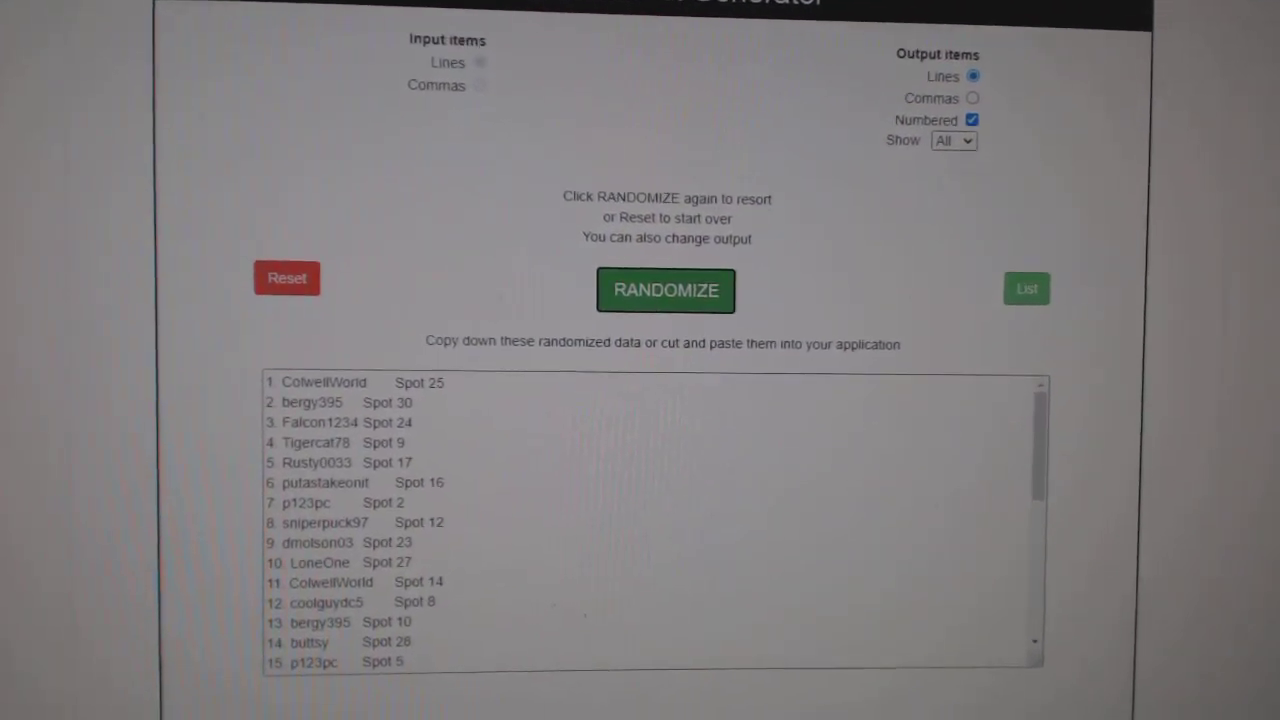
# - Randomize the 30 hockey team names into a numbered shuffled list
pyautogui.click(666, 290)
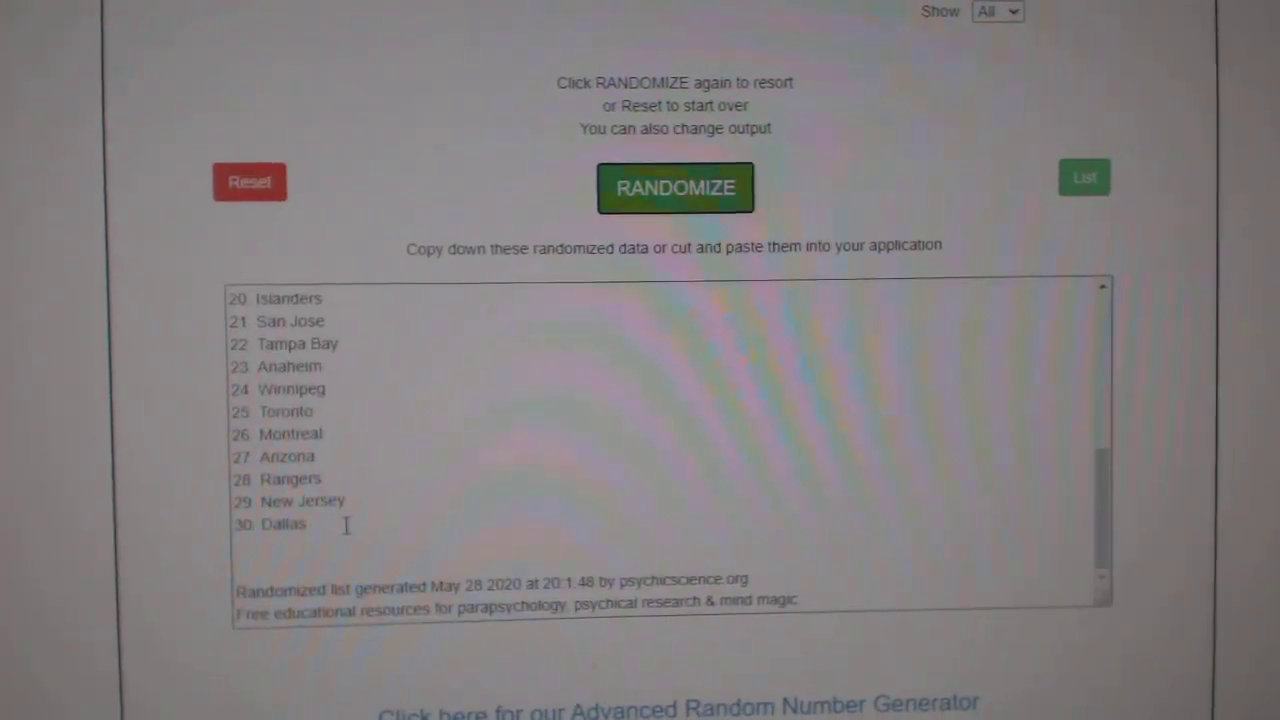
# - Copy the selected randomized team list via the context menu
pyautogui.rightClick(320, 330)
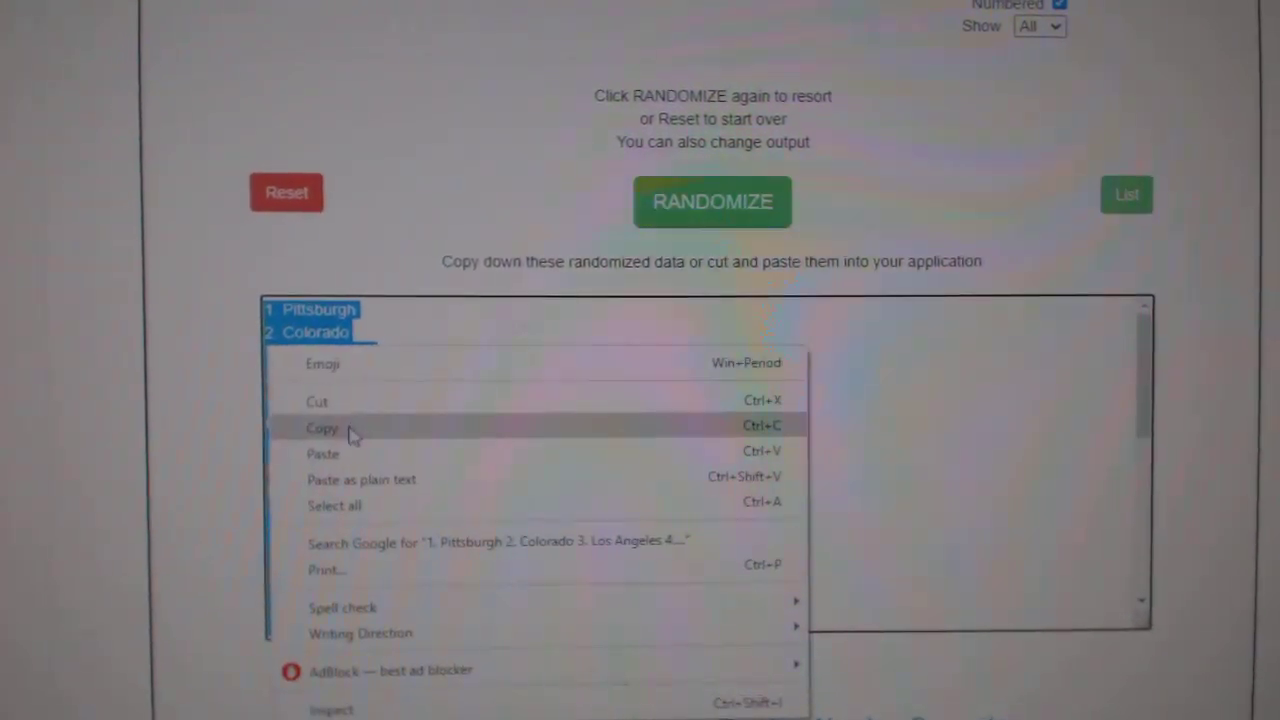